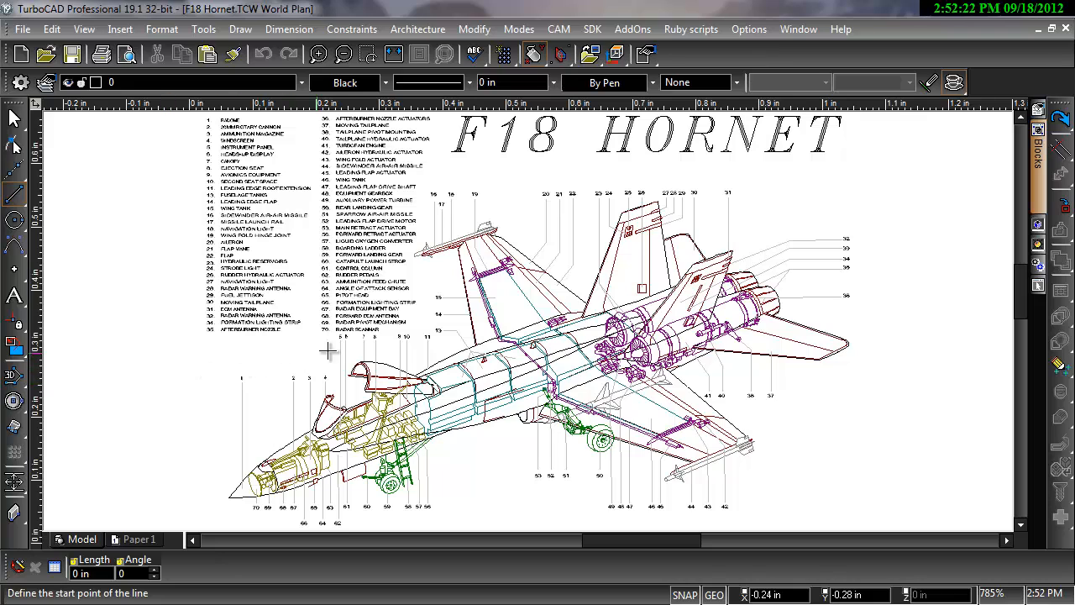
mouse_move(860, 11)
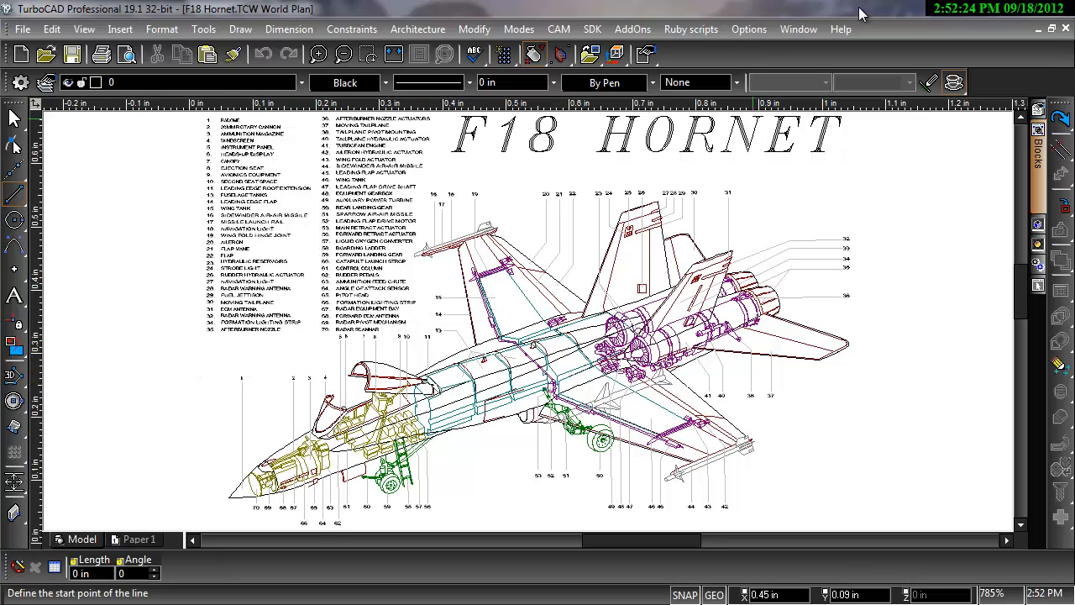
Open the Help menu in TurboCAD's menu bar.
click(840, 29)
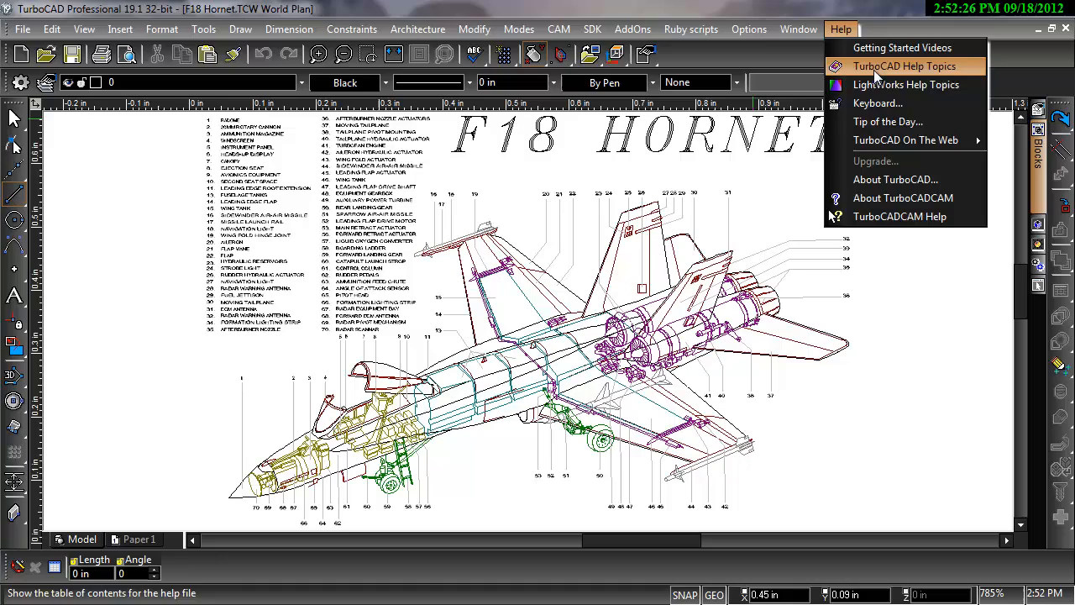
Open TurboCAD Help Topics and navigate User Interface > Menu Navigation > Tools Mapped to Menus.
click(904, 65)
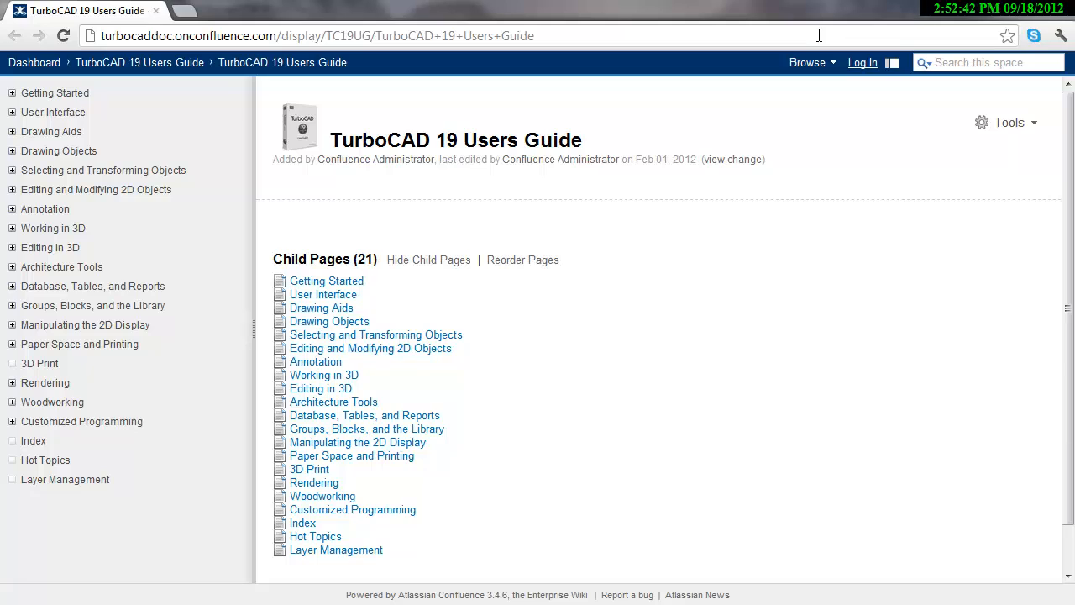
mouse_move(557, 153)
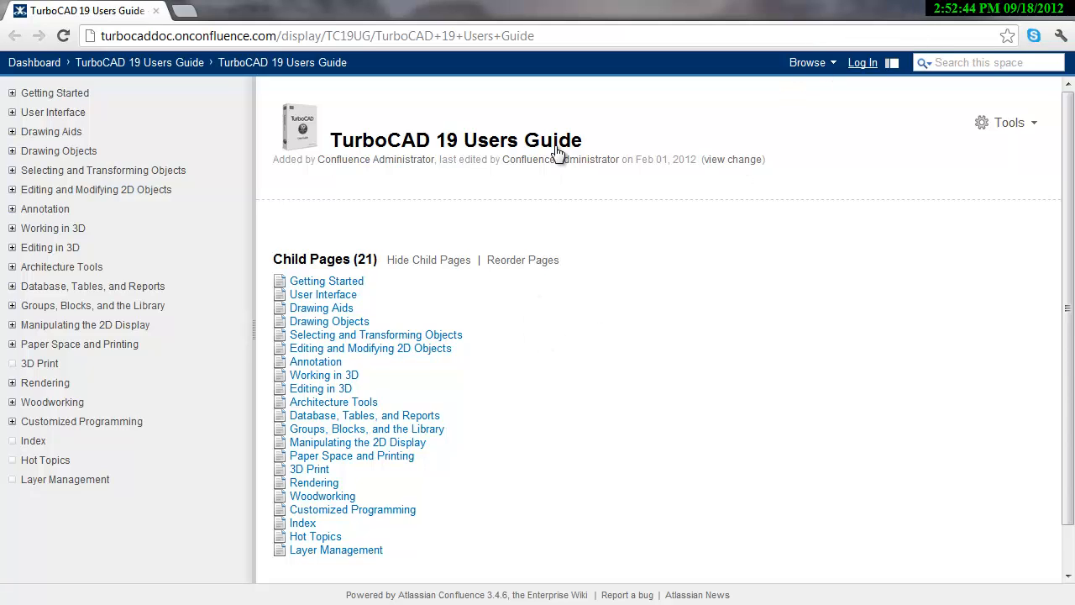
mouse_move(337, 299)
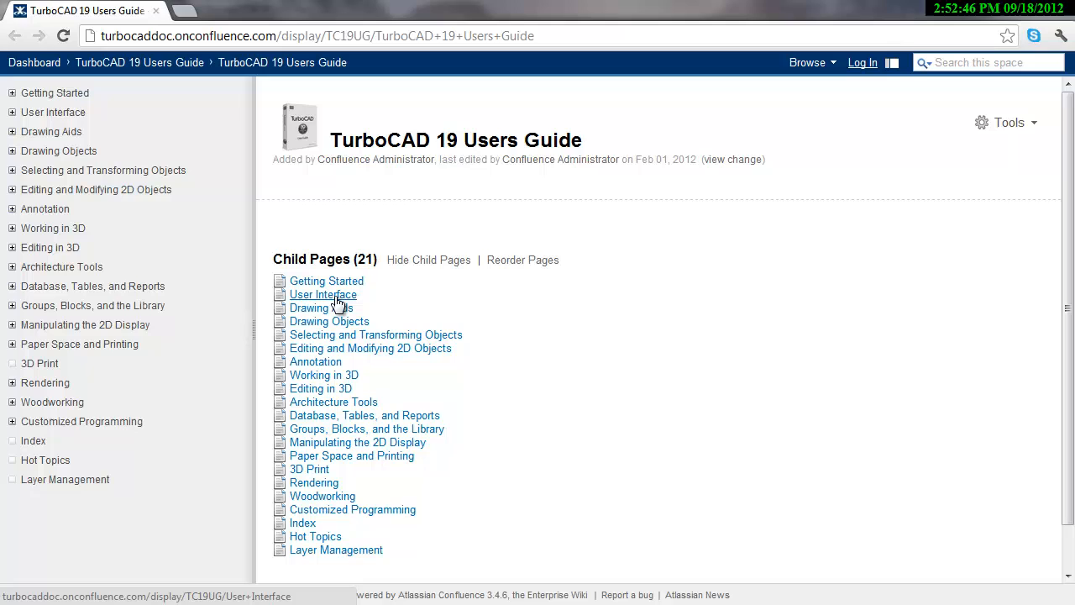
click(323, 294)
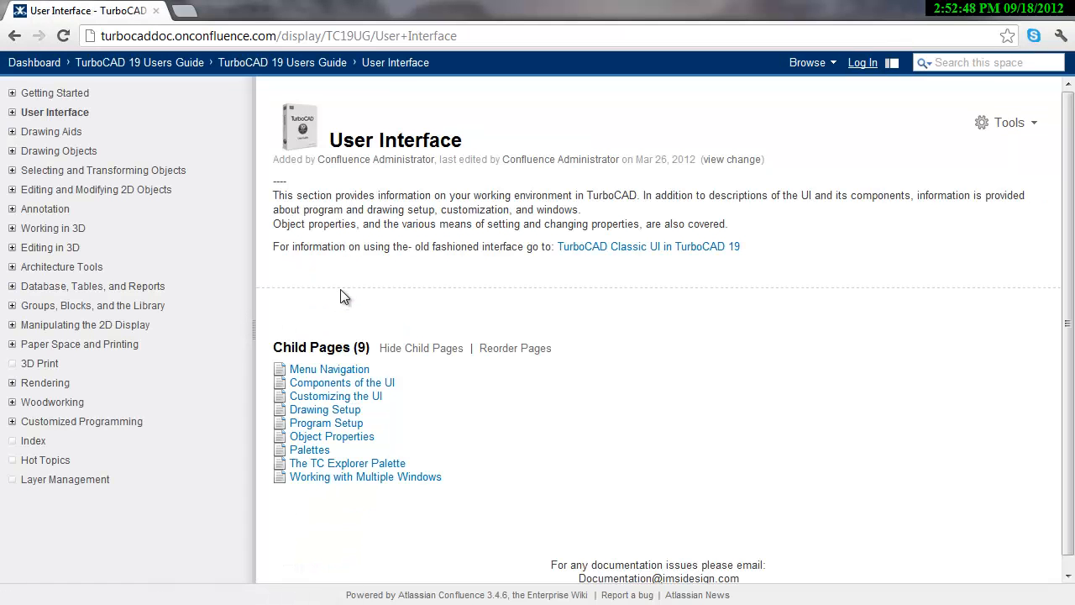
mouse_move(347, 371)
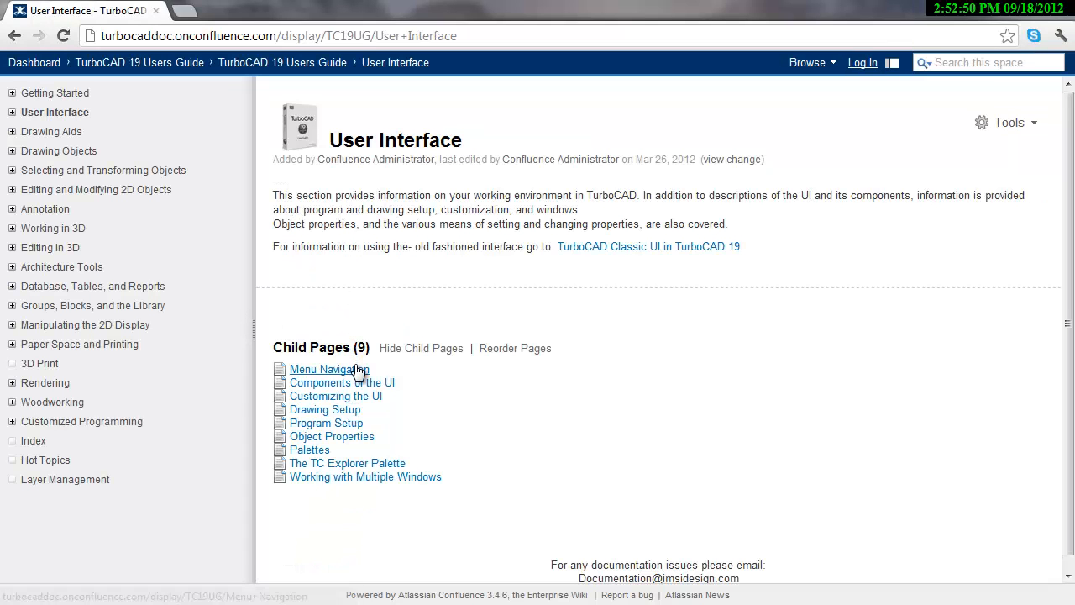
click(329, 369)
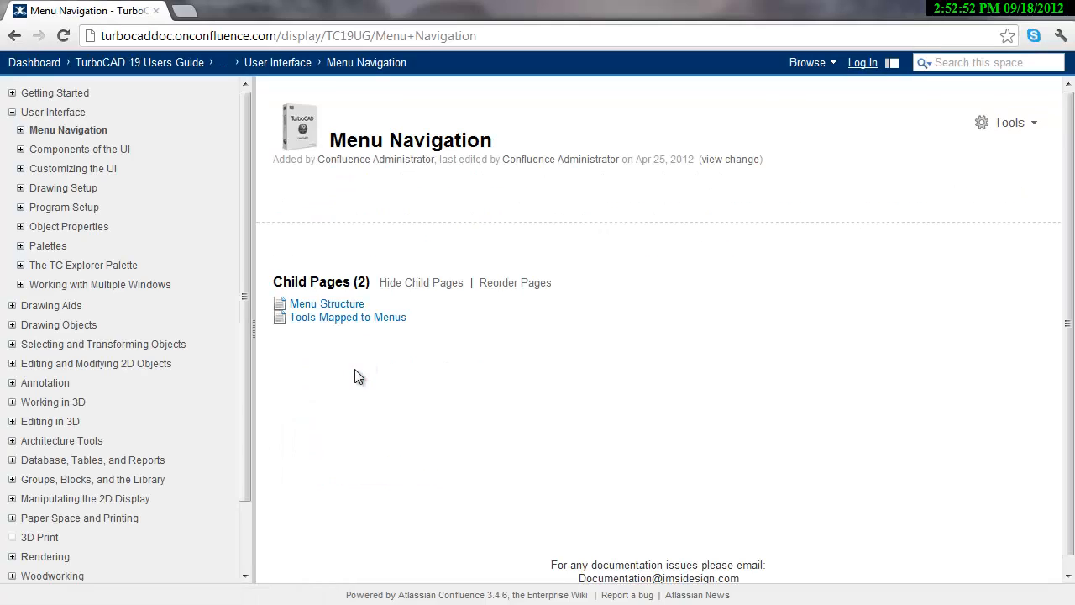
click(347, 317)
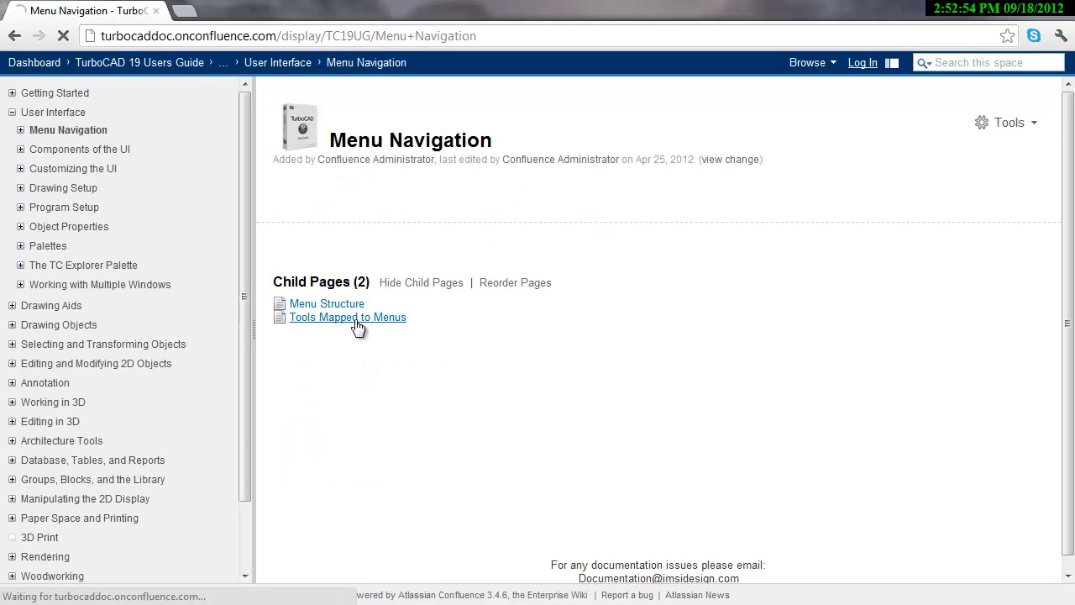
Open Tools Mapped to Menus and scroll through its tool and menu path table.
click(347, 316)
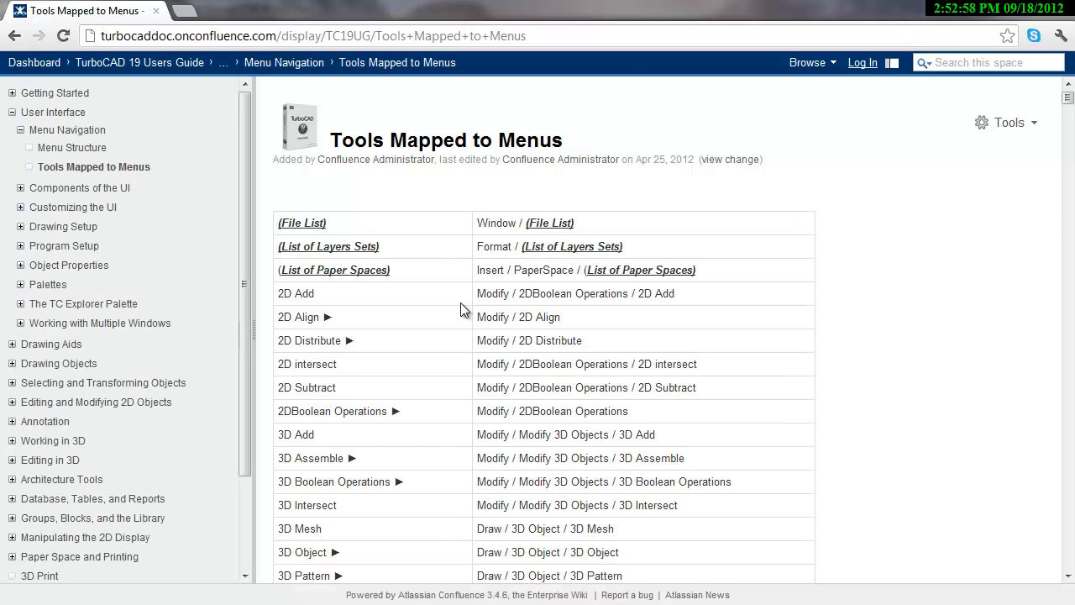
scroll(down, 3)
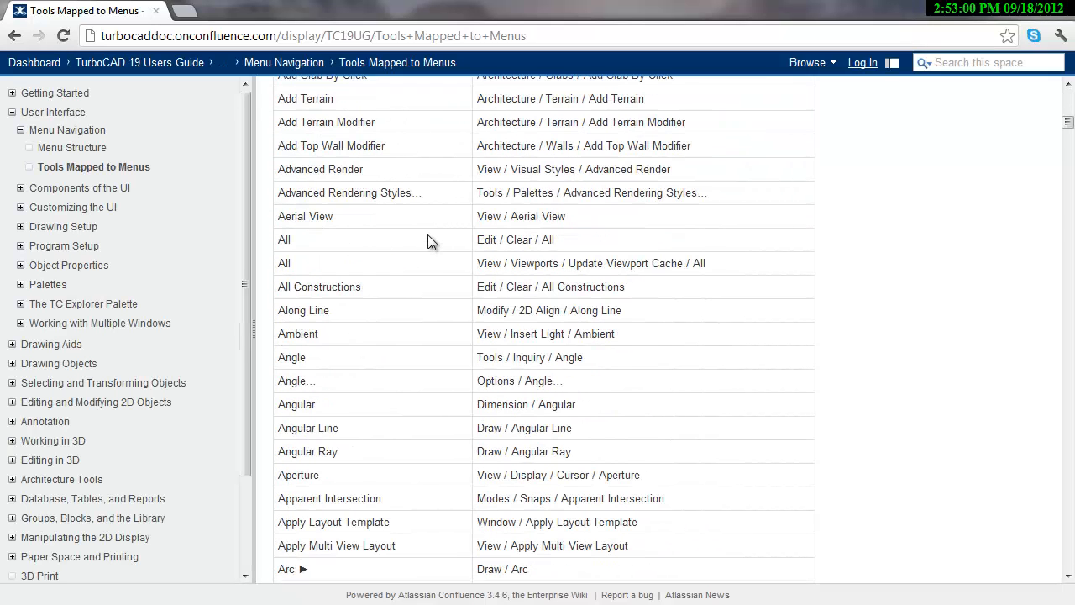
scroll(down, 3)
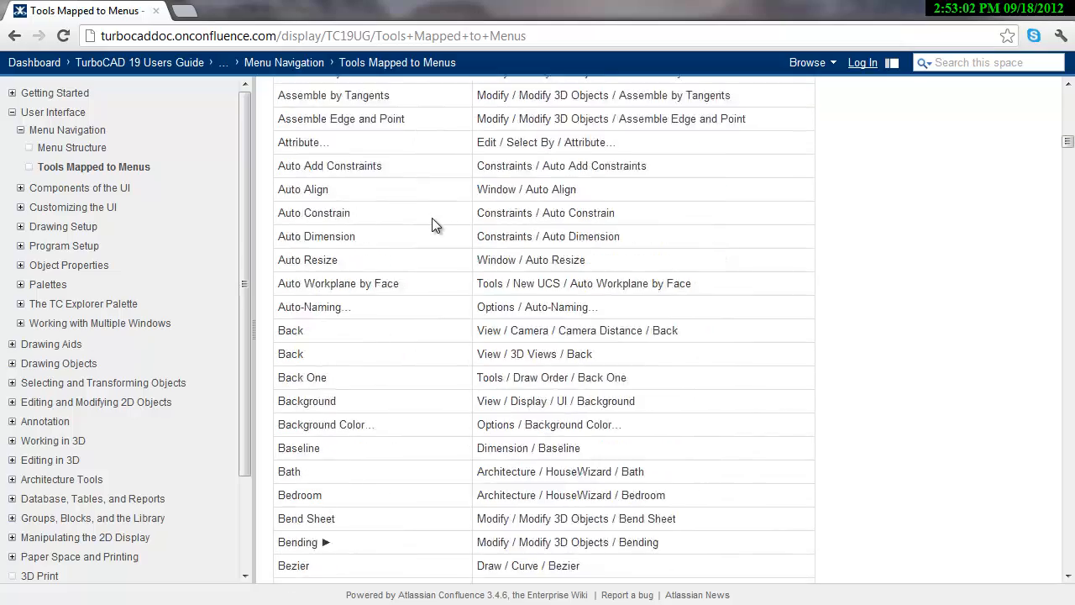
scroll(down, 3)
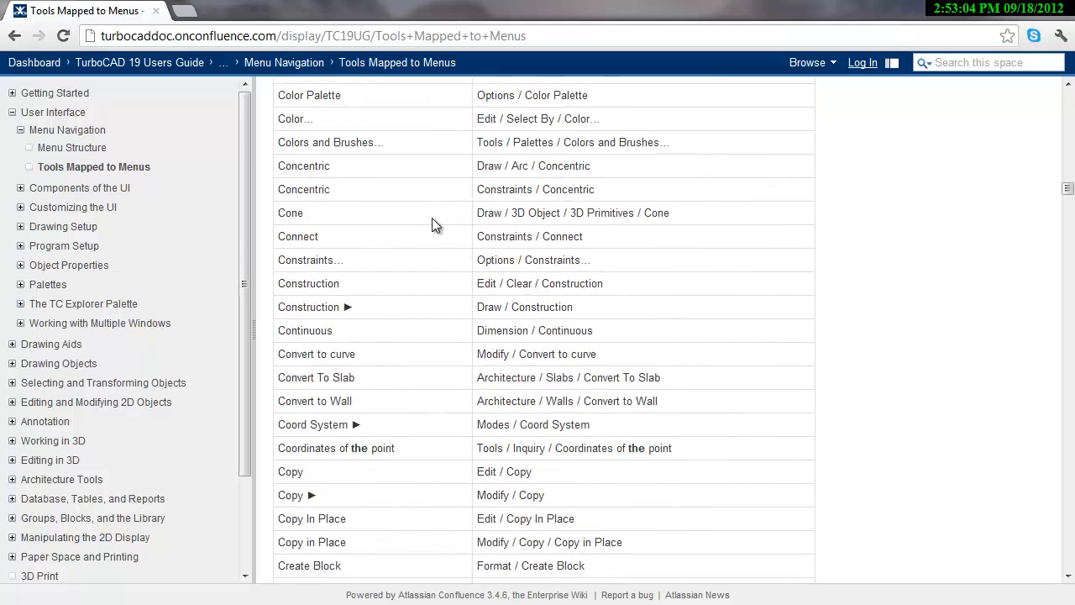
scroll(down, 3)
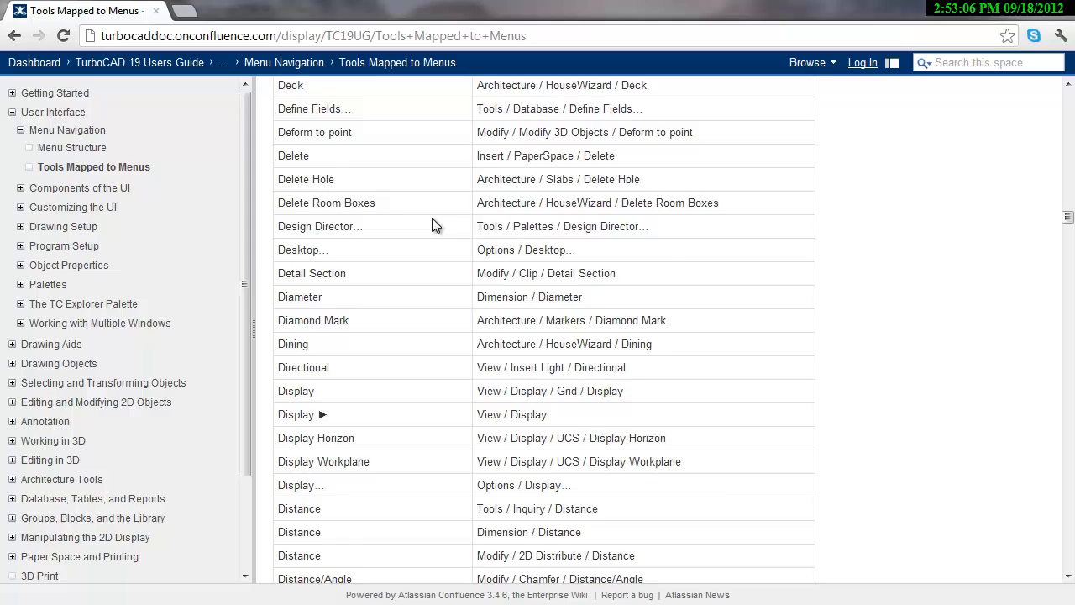
scroll(down, 3)
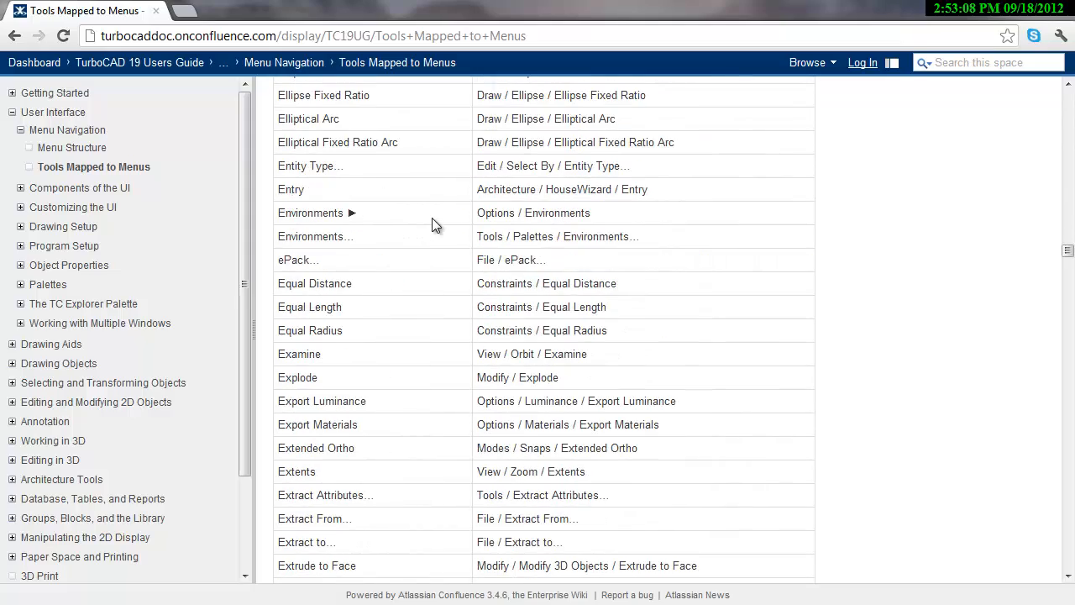
scroll(down, 3)
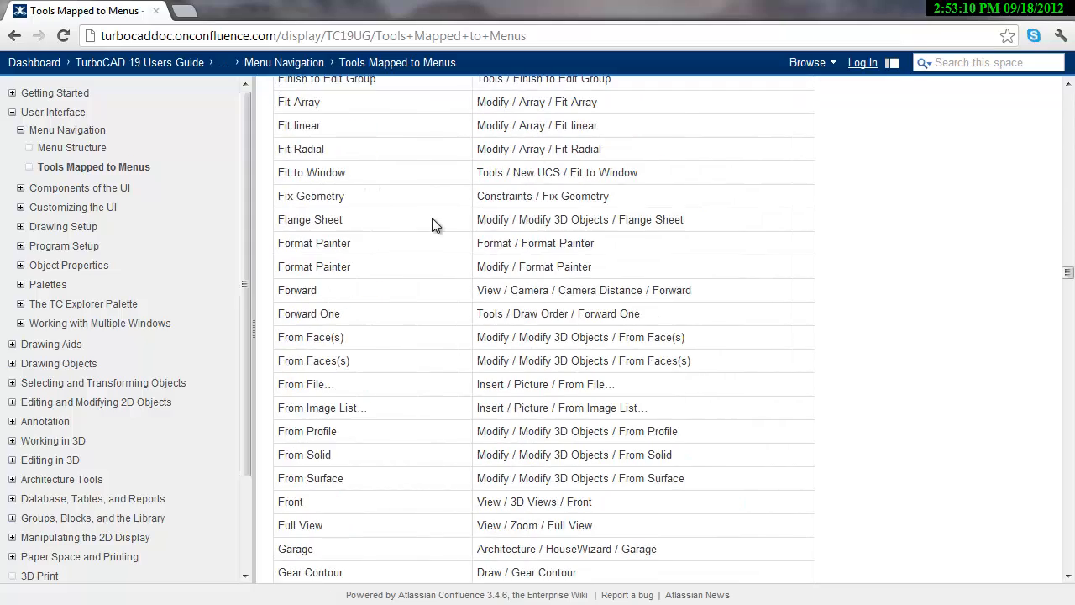
scroll(down, 3)
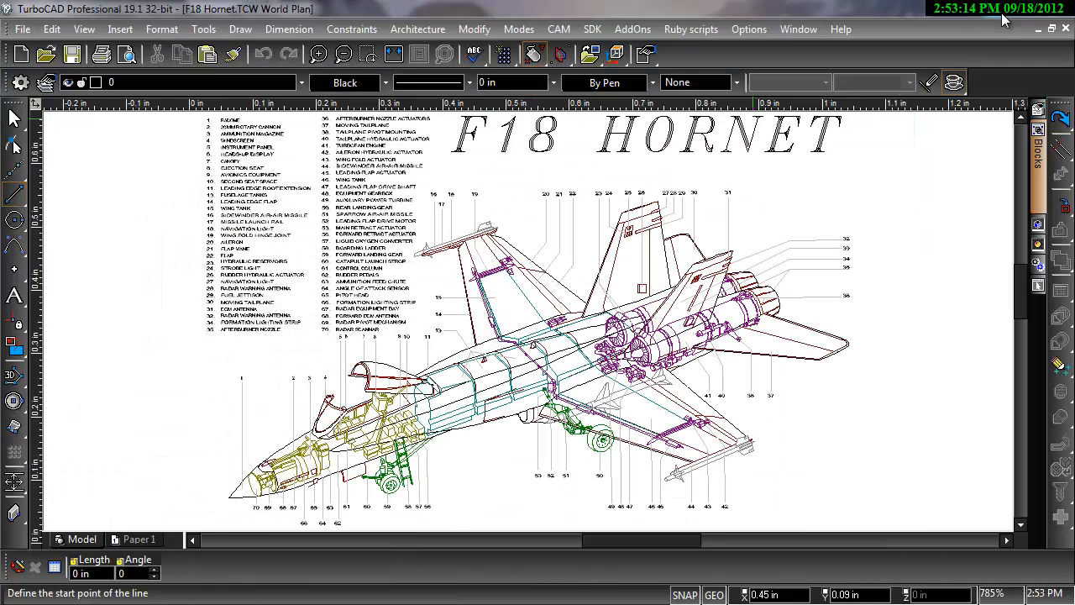
mouse_move(525, 254)
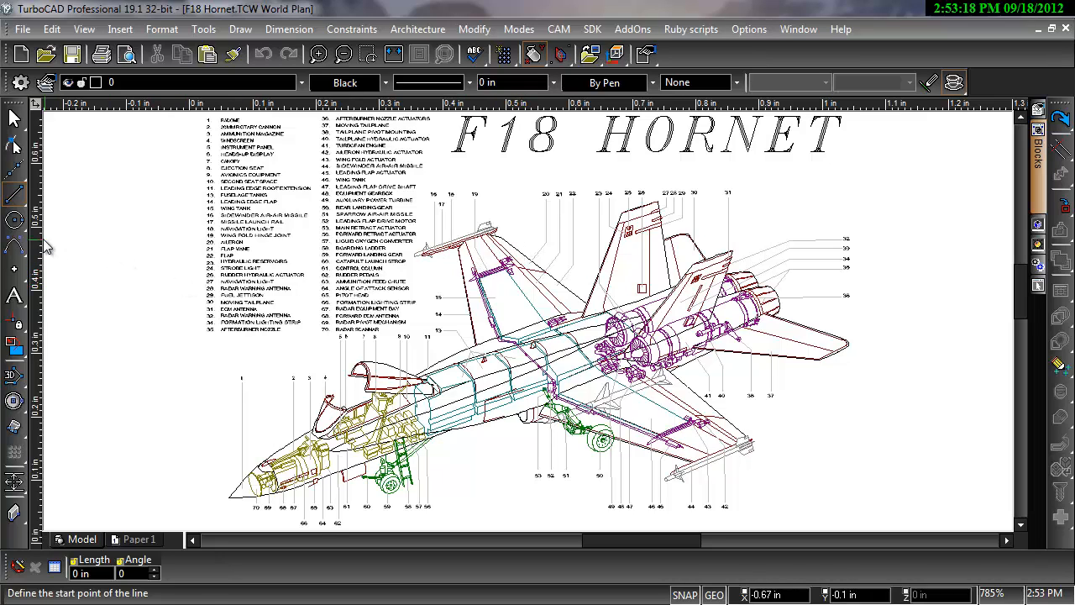
mouse_move(12, 224)
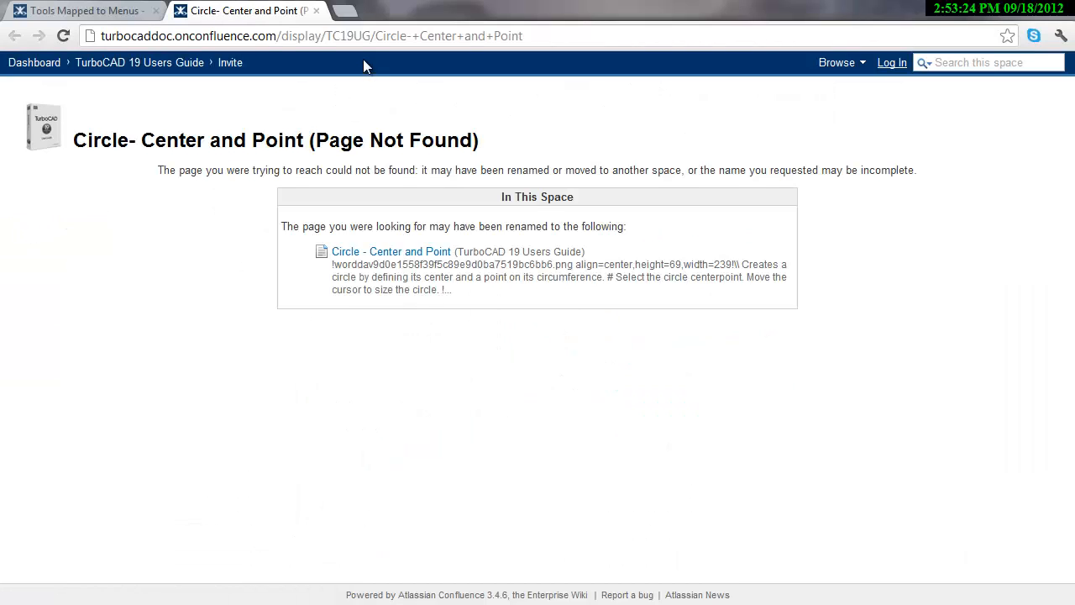
Follow the suggested 'Circle - Center and Point' link on the Page Not Found tab.
click(392, 251)
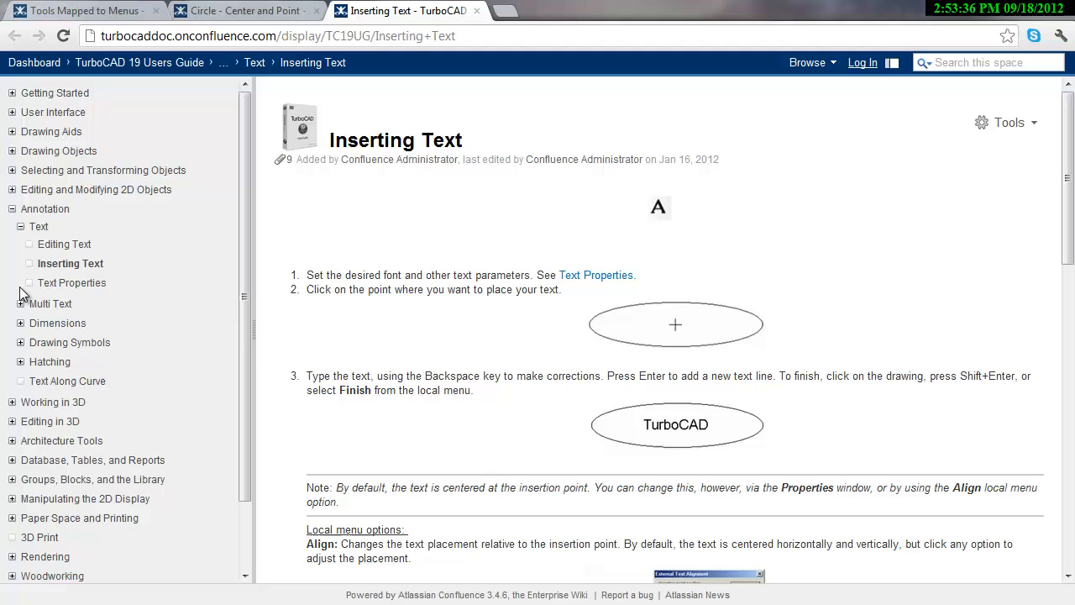
Scroll the Inserting Text page to its text placement steps and Align options.
scroll(down, 3)
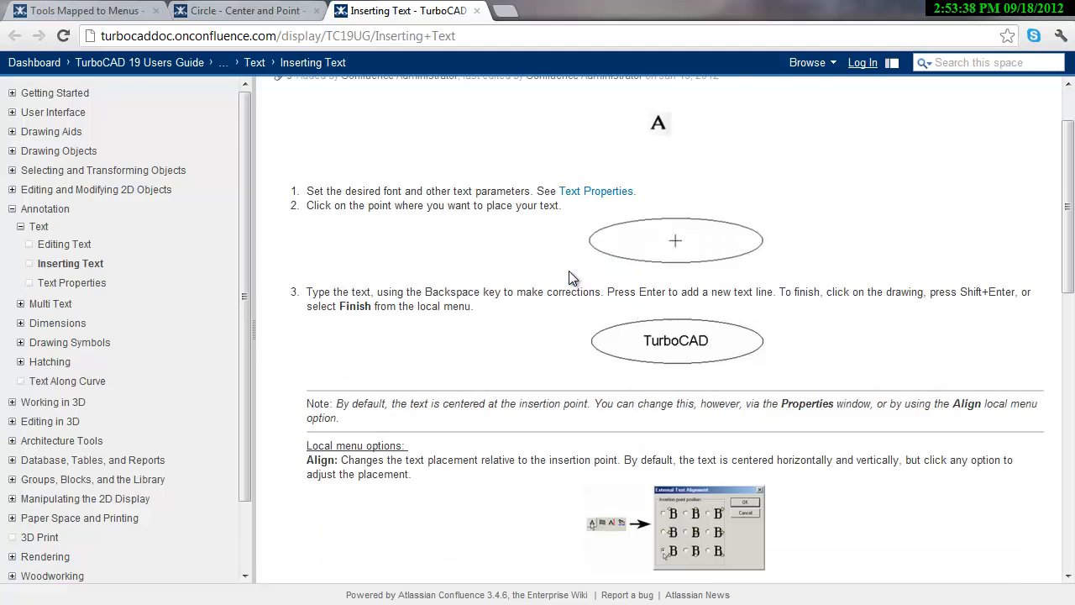